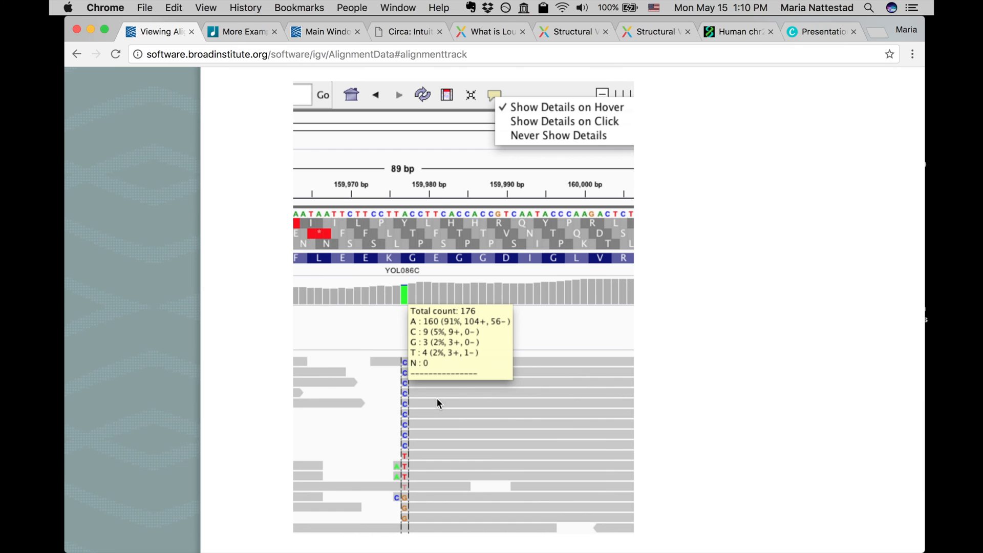
{"action": "mouse_move", "coordinate": [639, 399]}
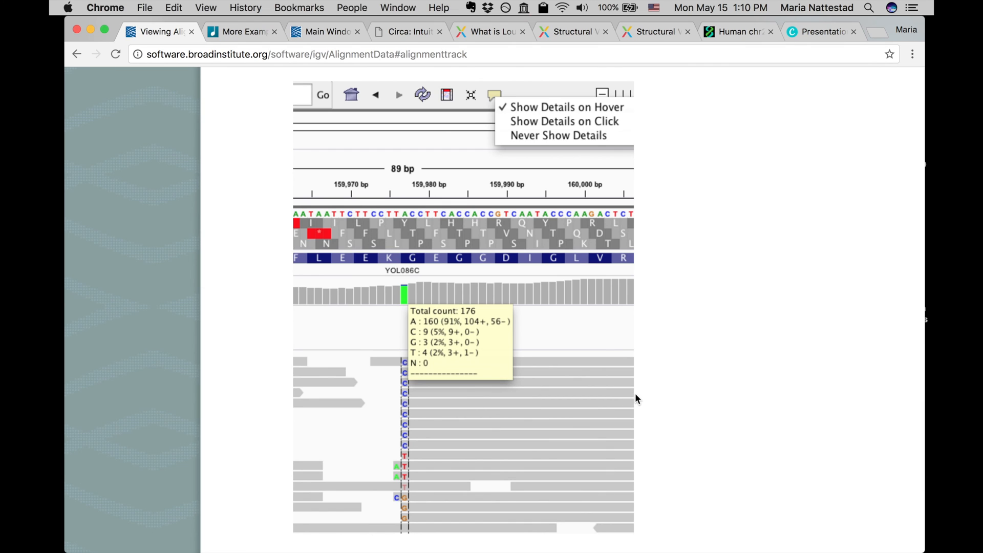
{"action": "mouse_move", "coordinate": [449, 401]}
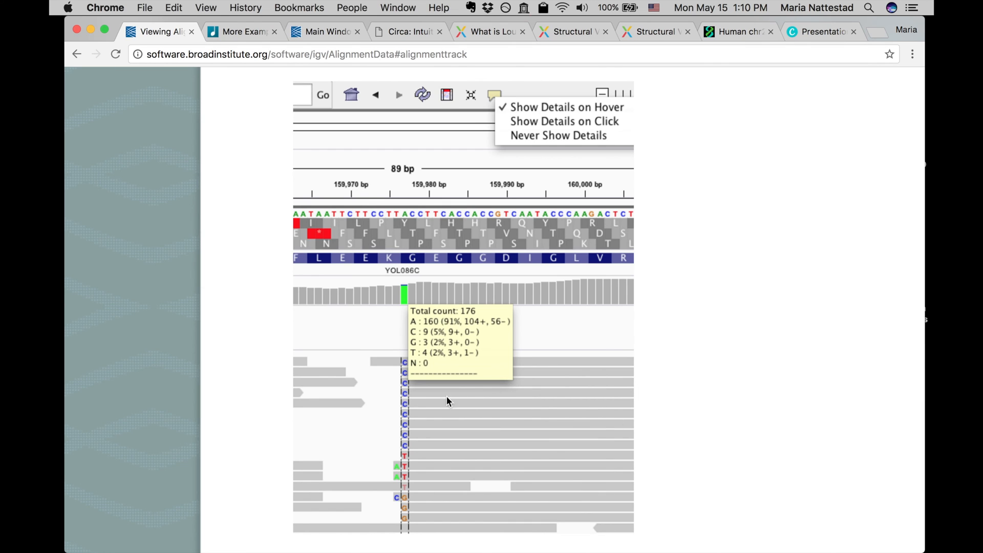
{"action": "mouse_move", "coordinate": [407, 404]}
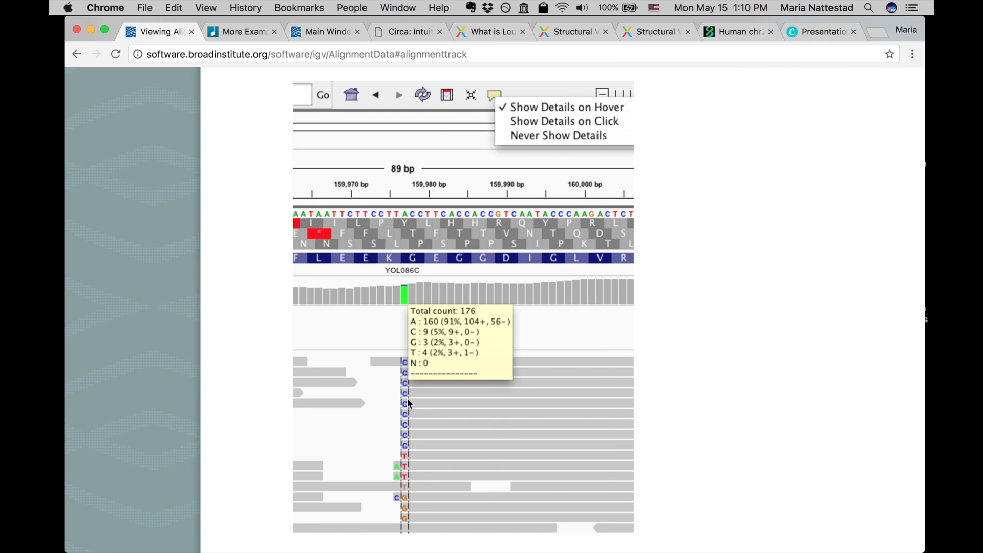
{"action": "mouse_move", "coordinate": [406, 419]}
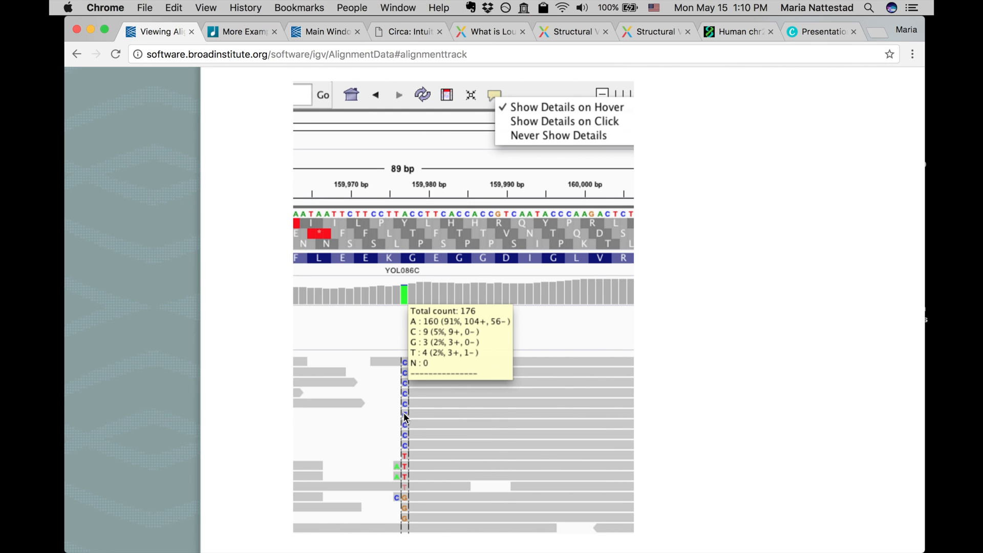
{"action": "mouse_move", "coordinate": [405, 460]}
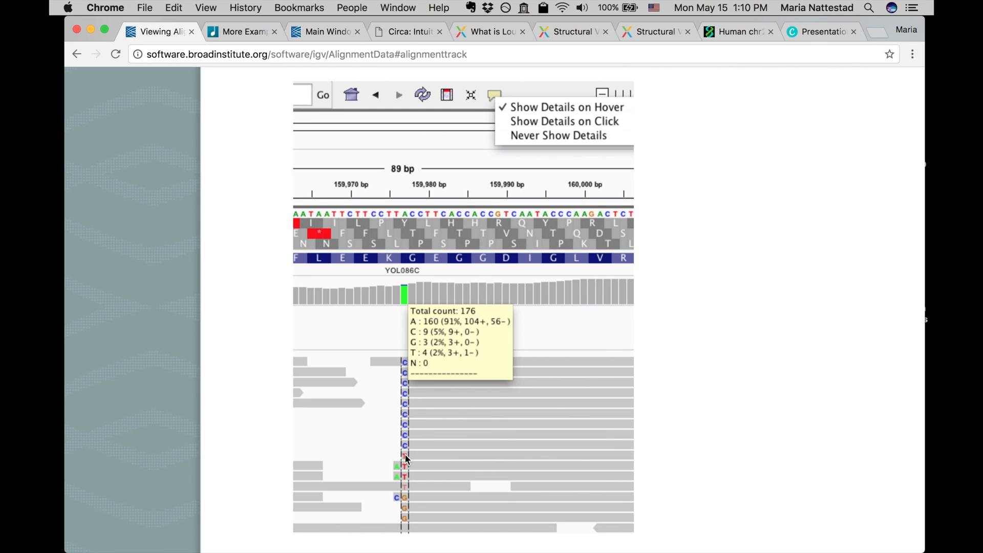
{"action": "mouse_move", "coordinate": [407, 448]}
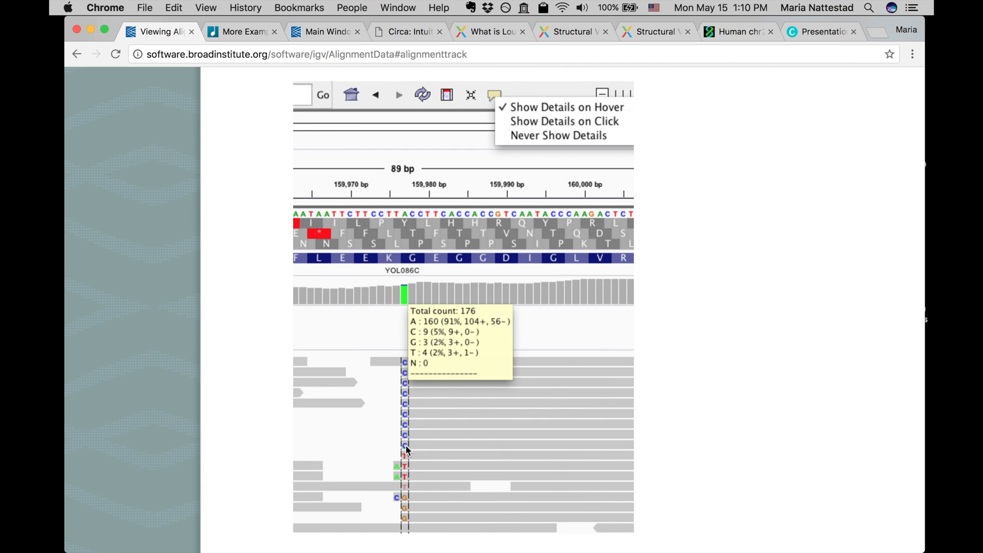
{"action": "mouse_move", "coordinate": [409, 440]}
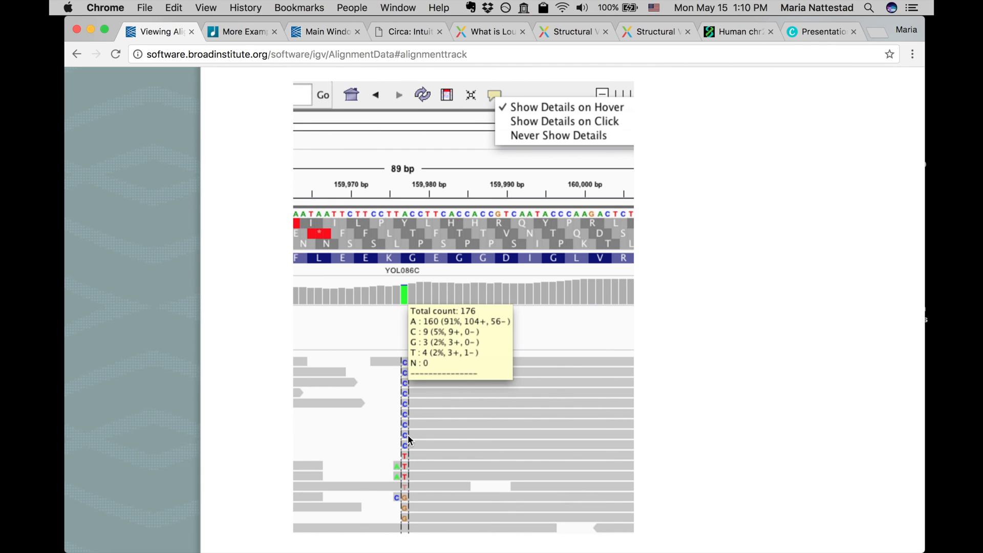